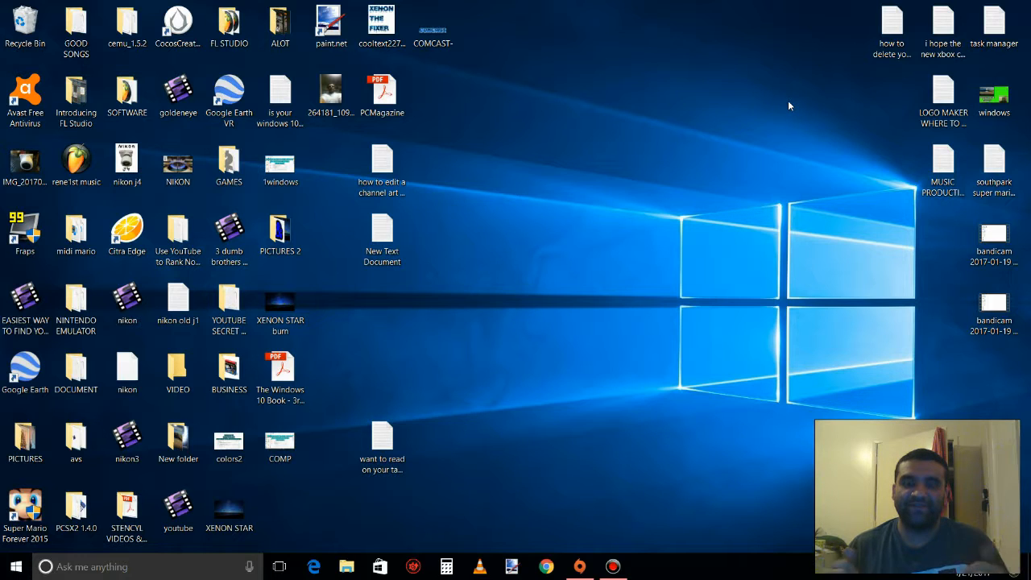
mouse_move(652, 106)
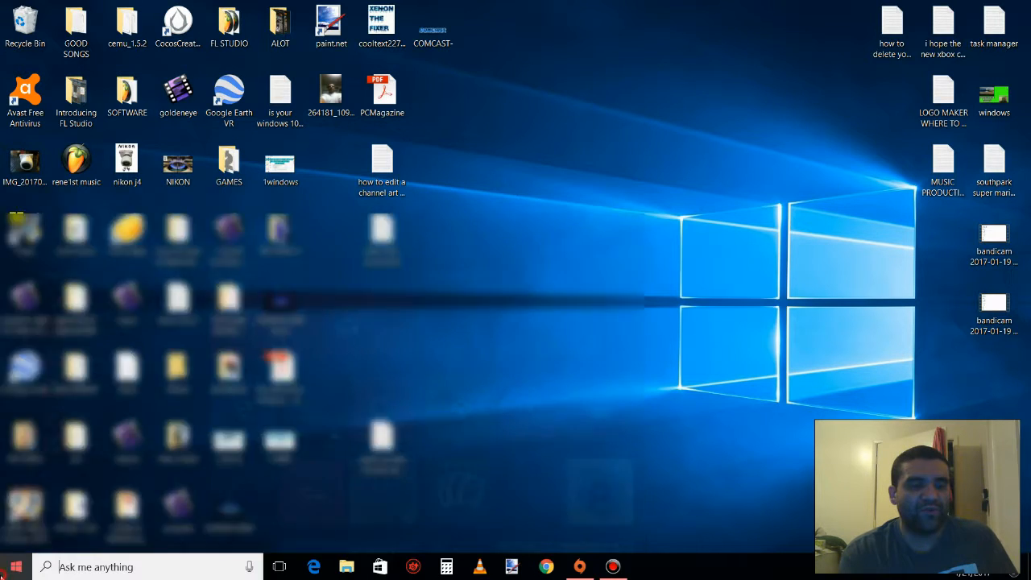
Launch the On-Screen Keyboard from Start search and bring up a new Chrome tab.
left_click(13, 567)
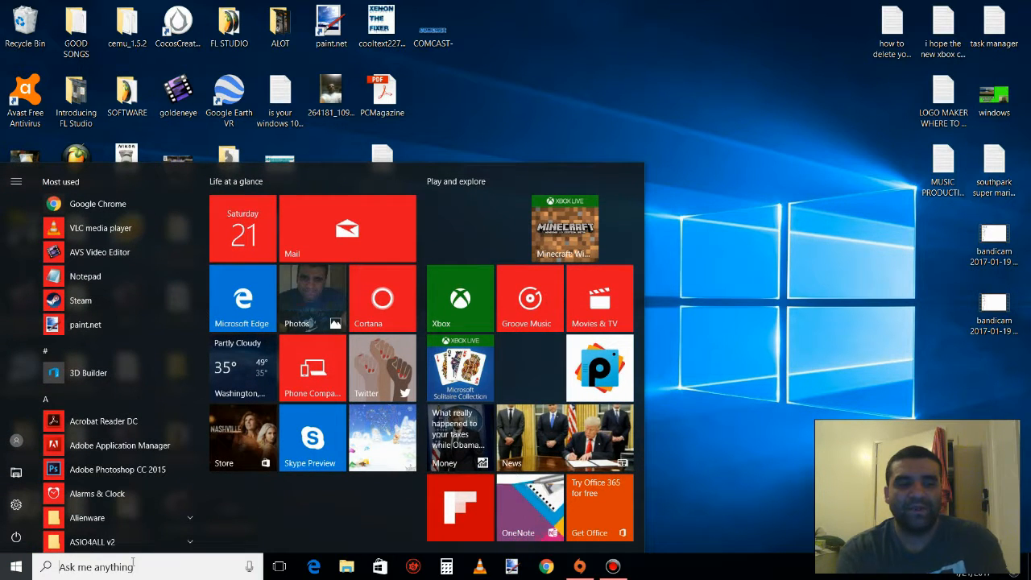
type("keyb")
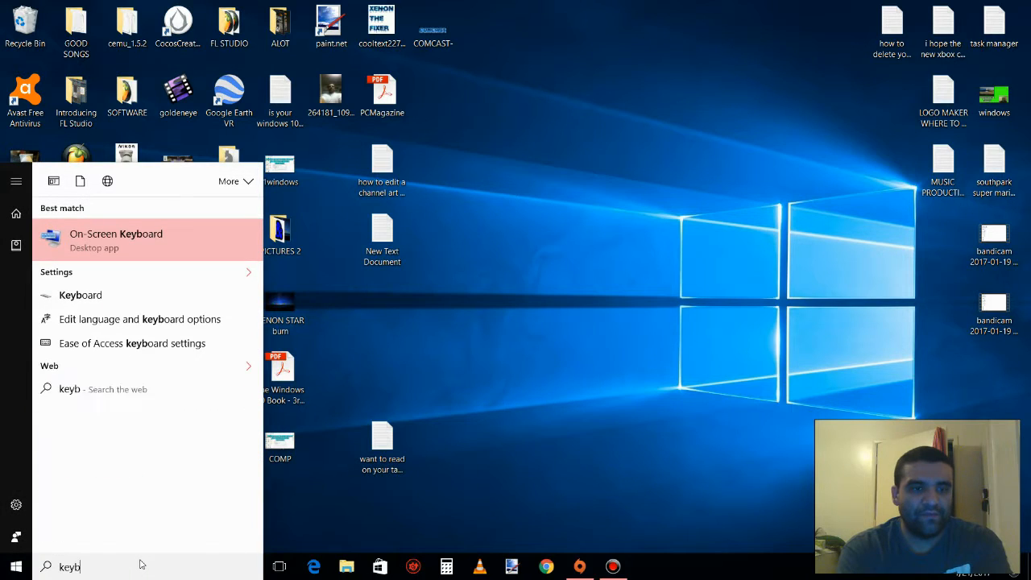
type("oar")
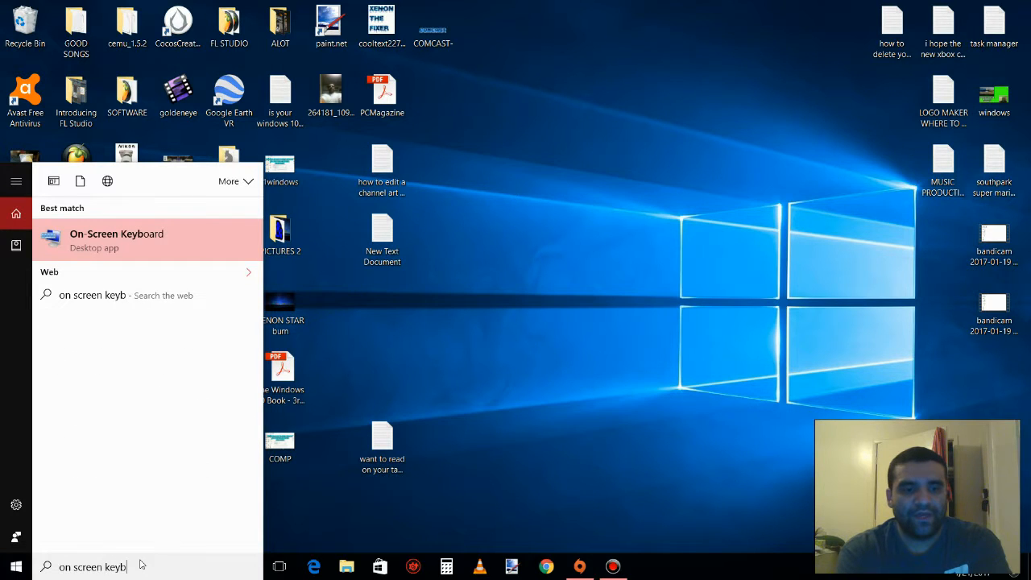
type("oard")
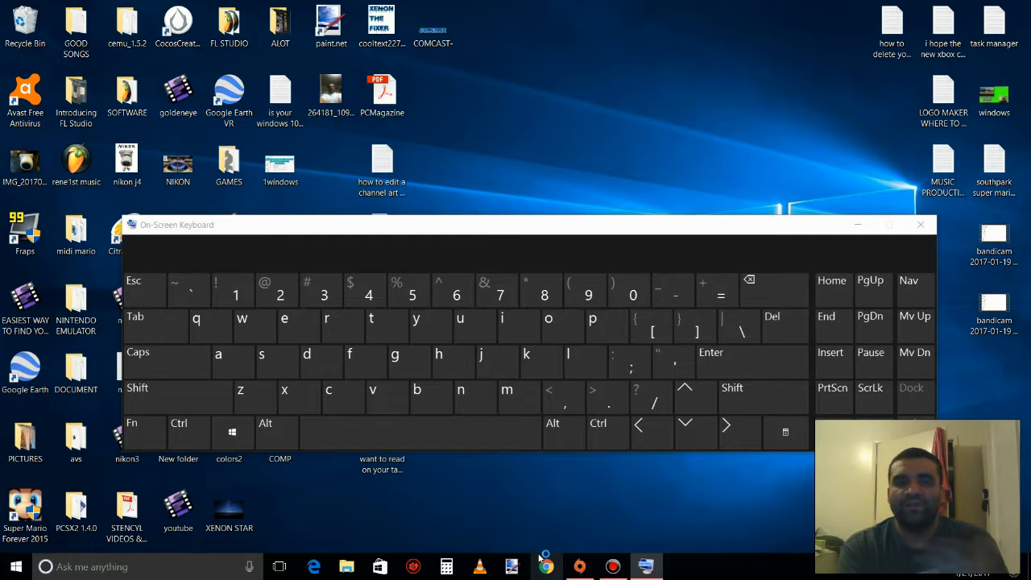
left_click(546, 567)
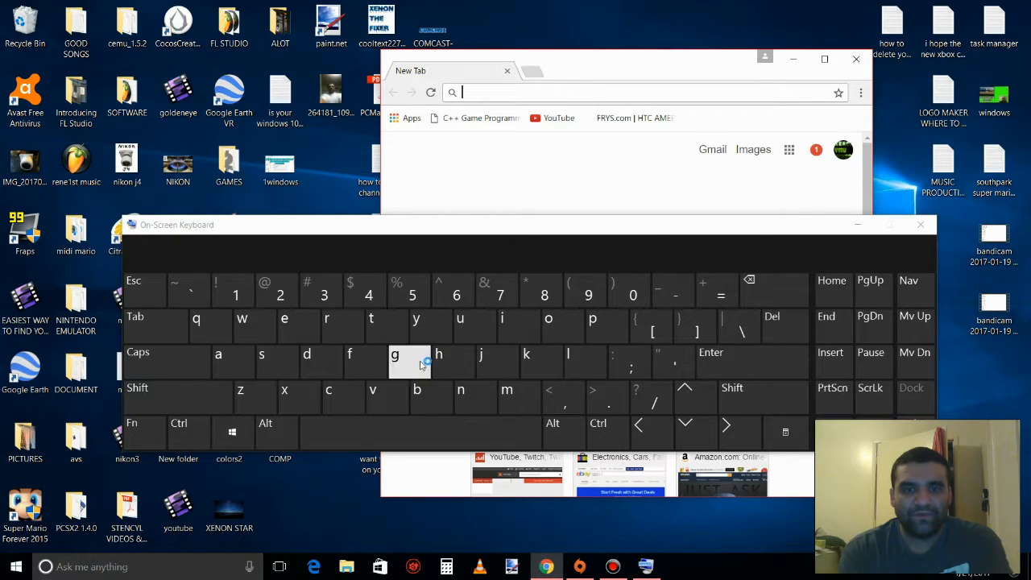
Enter google.com into Chrome's address bar using the On-Screen Keyboard.
type("google.com")
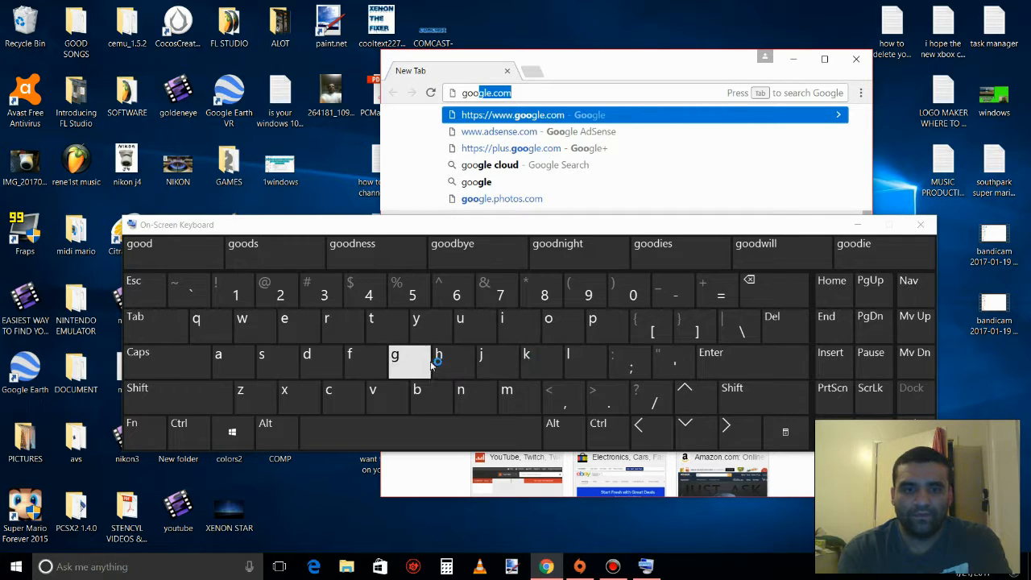
mouse_move(284, 317)
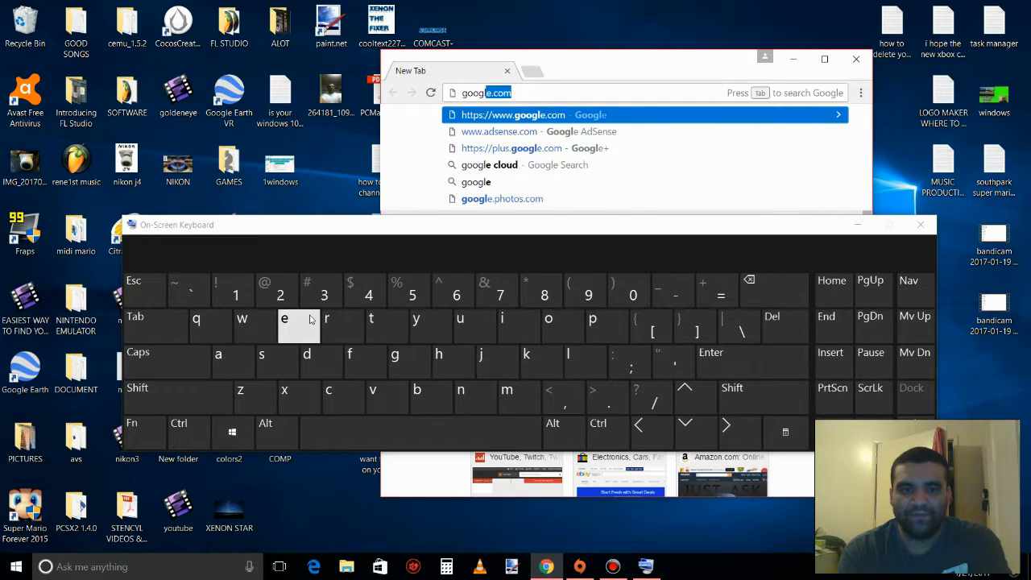
left_click(593, 395)
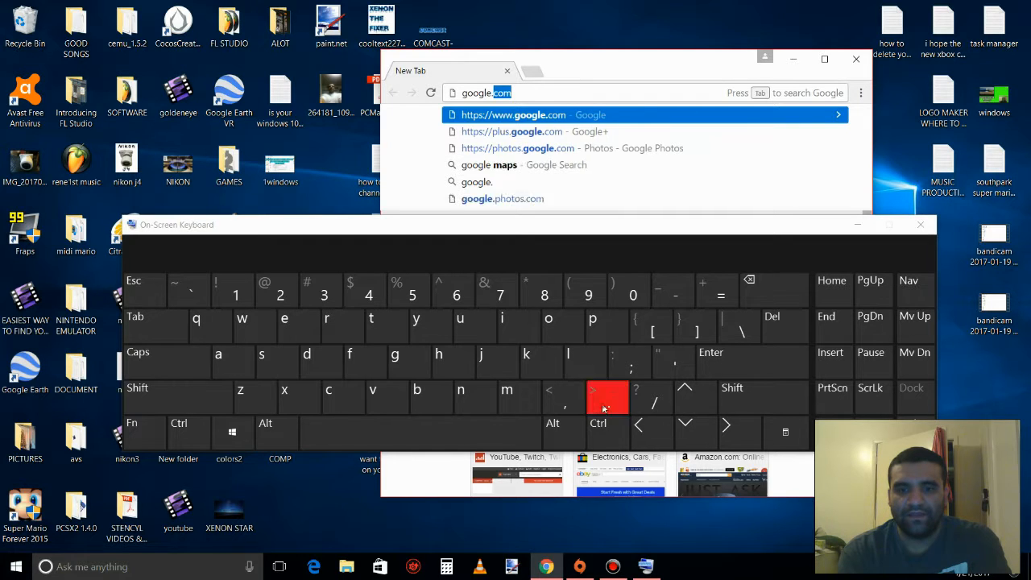